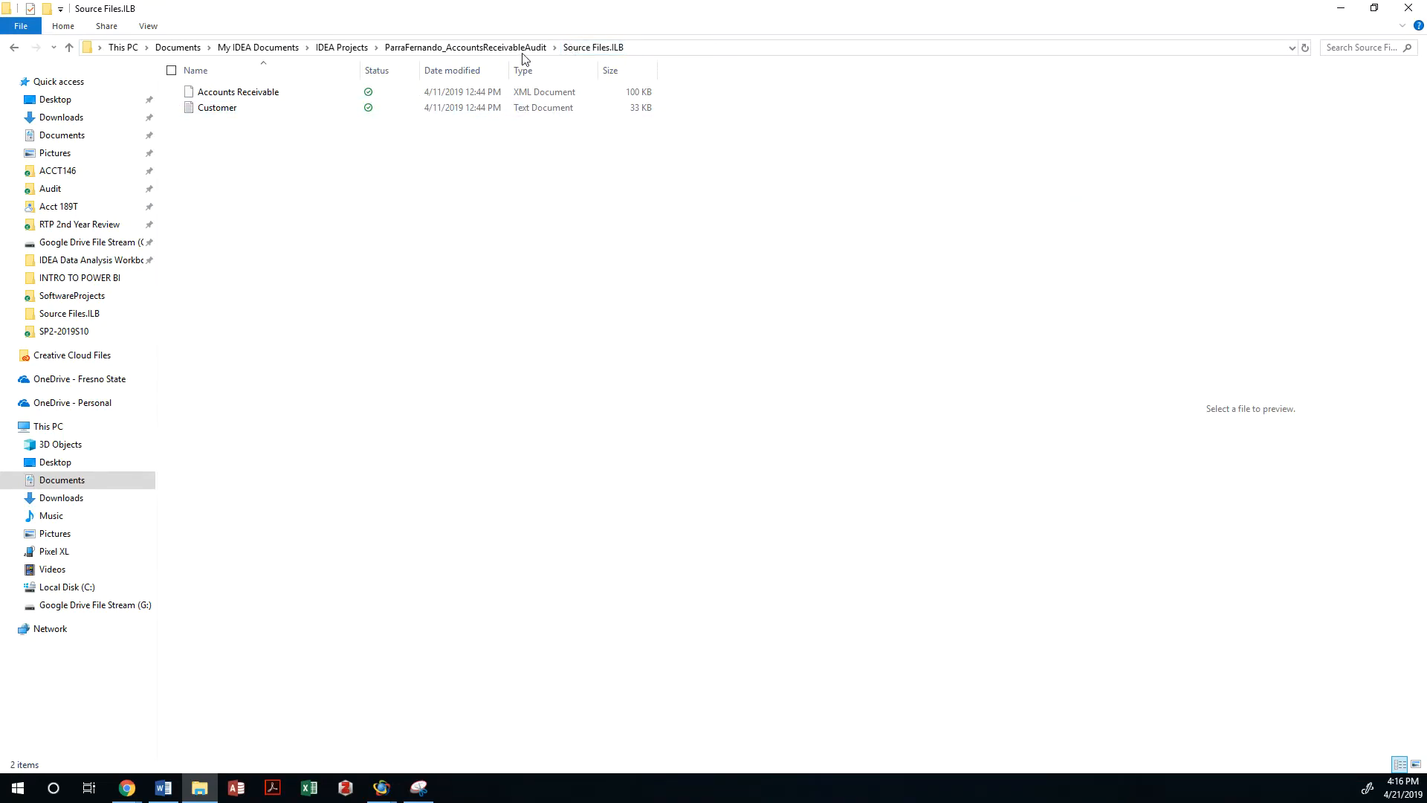
{"action": "mouse_move", "coordinate": [406, 216]}
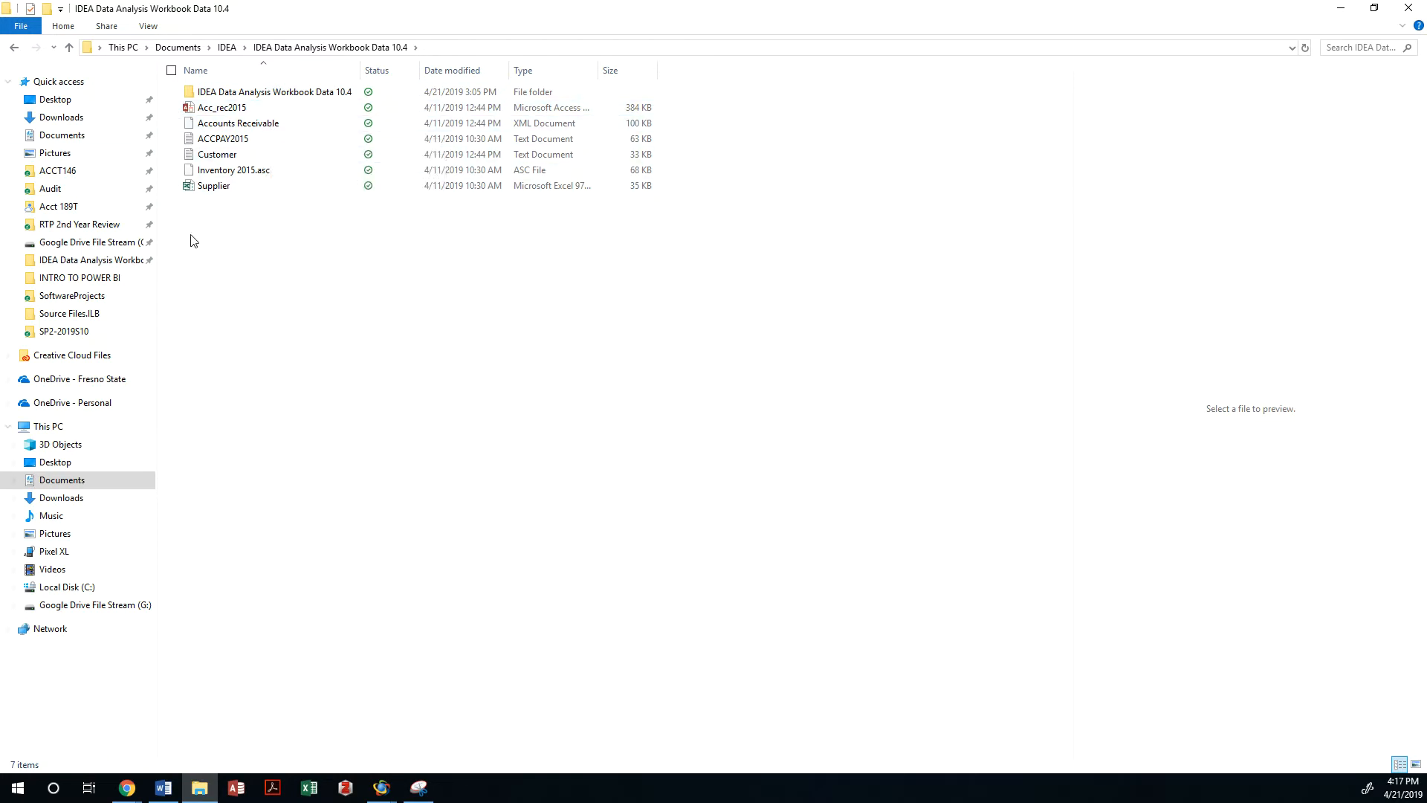
- Select Accounts Receivable, Acc_rec2015 and Customer together in the workbook data folder
{"action": "left_click", "coordinate": [222, 138]}
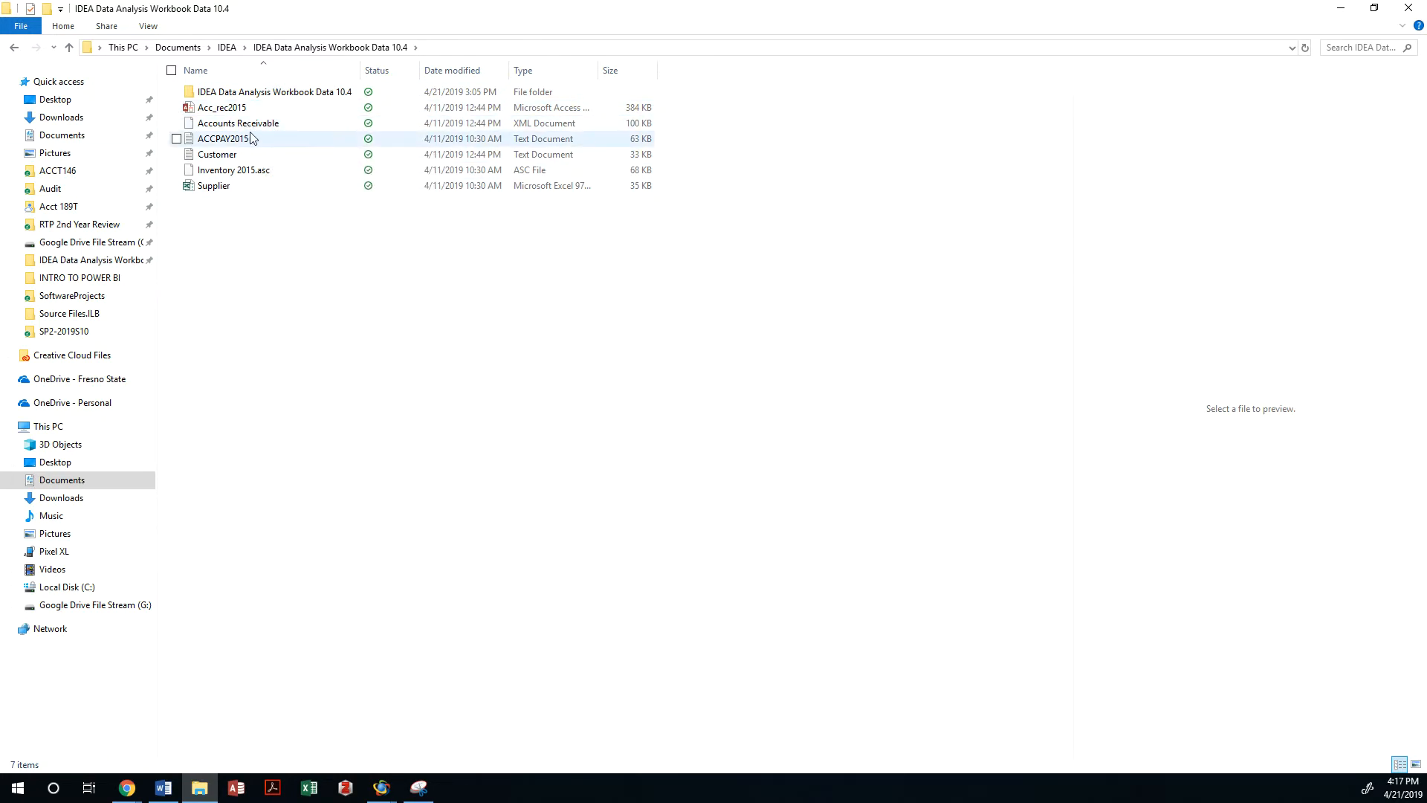
{"action": "left_click", "coordinate": [239, 122]}
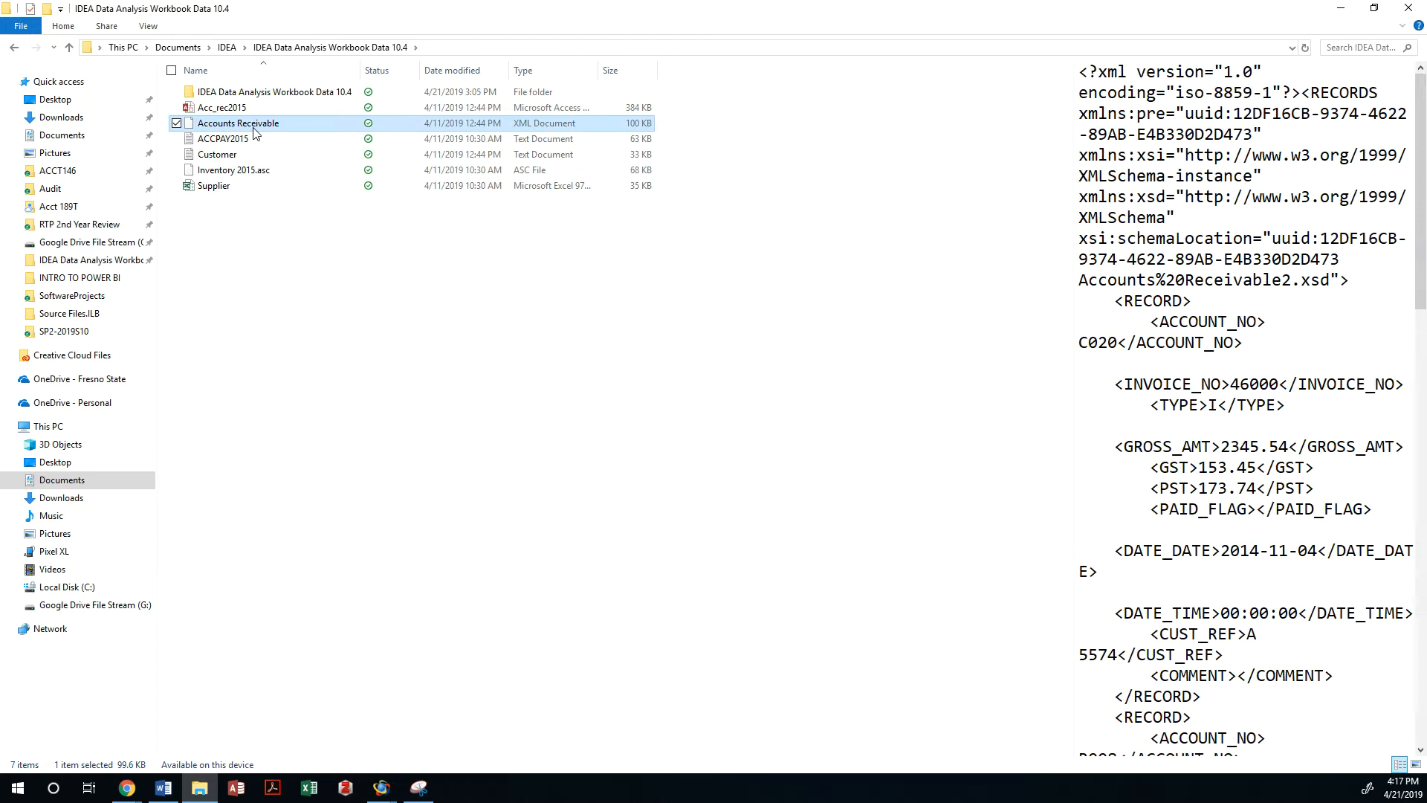
{"action": "mouse_move", "coordinate": [309, 121]}
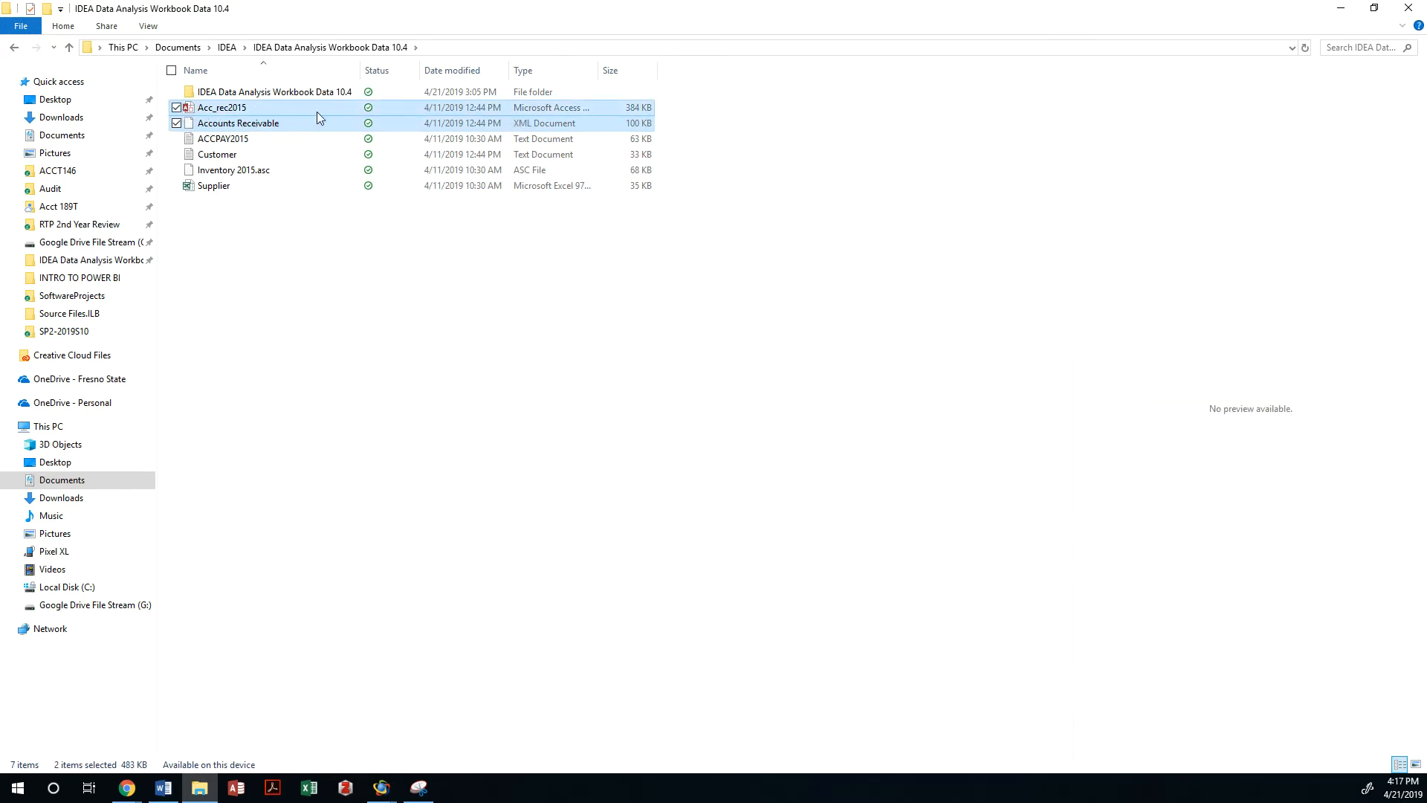
{"action": "mouse_move", "coordinate": [234, 170]}
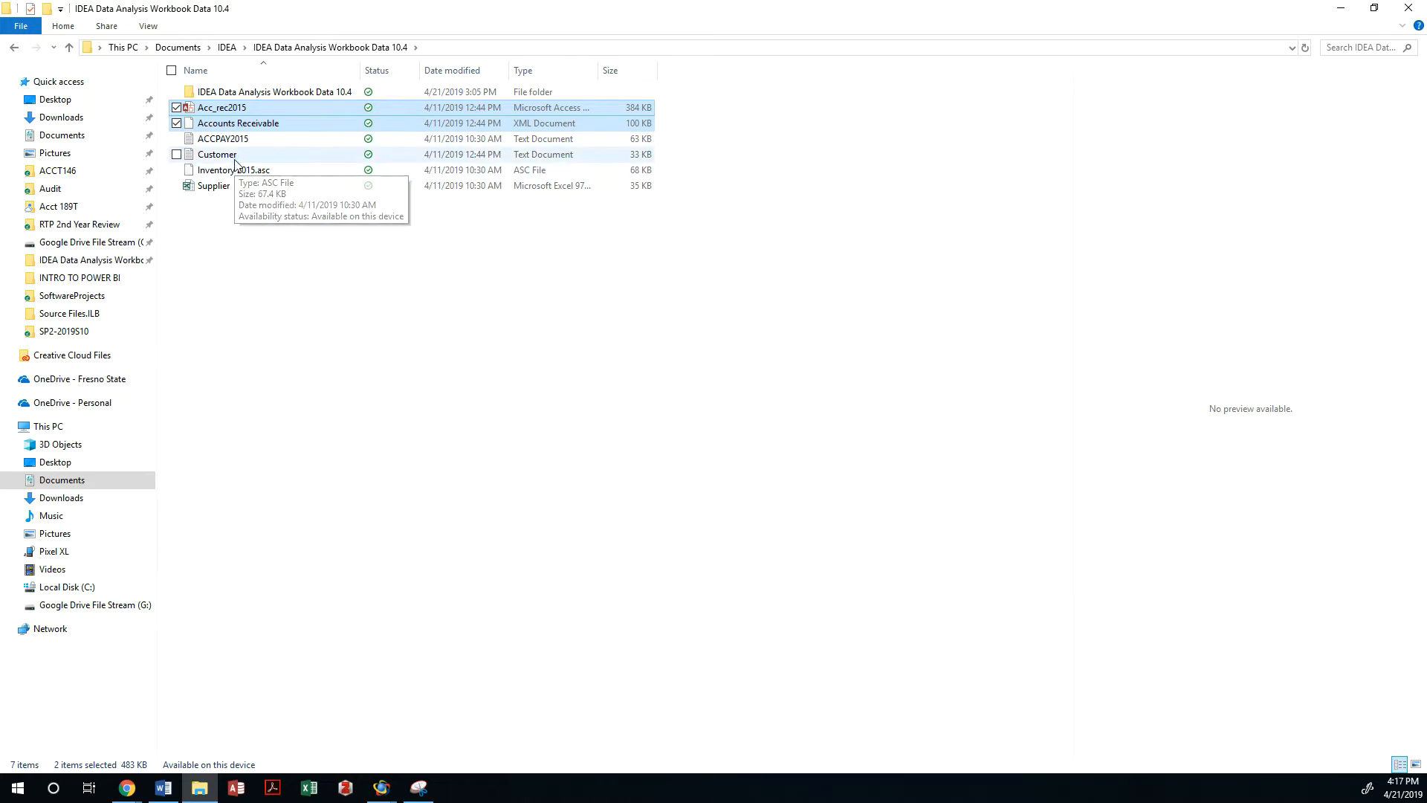
{"action": "left_click", "coordinate": [216, 153]}
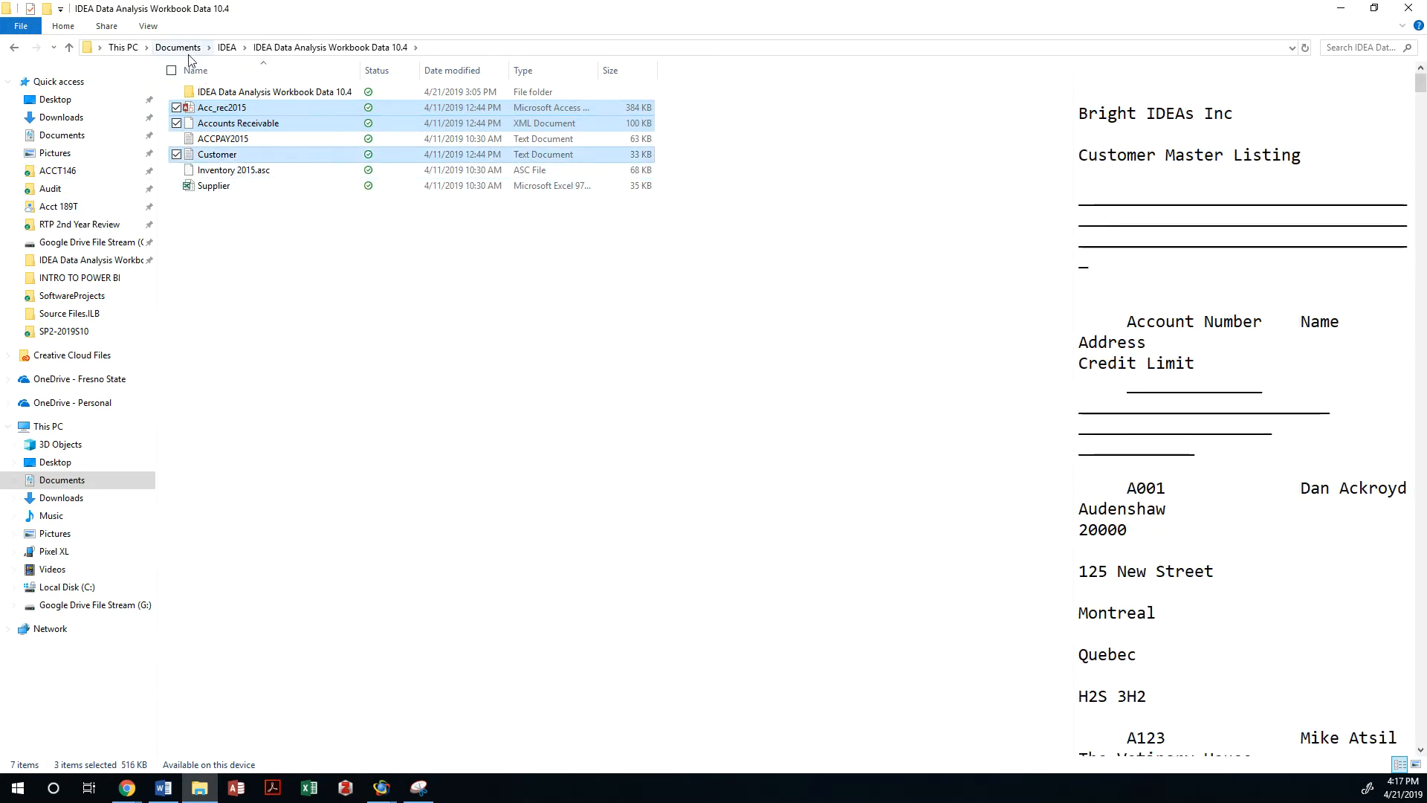
- Navigate to My IDEA Documents > IDEA Projects > audit project > Source Files.ILB
{"action": "left_click", "coordinate": [178, 46]}
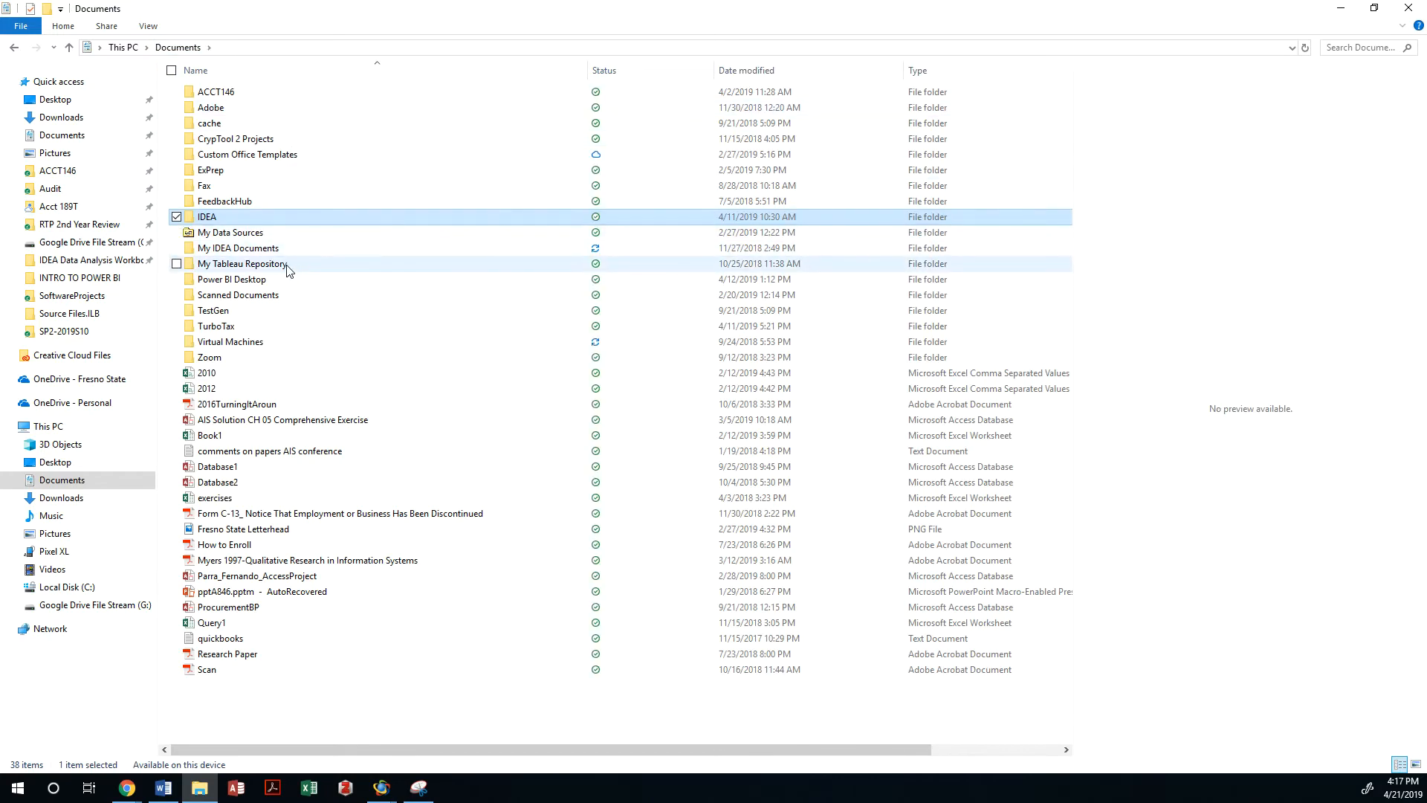
{"action": "double_click", "coordinate": [238, 248]}
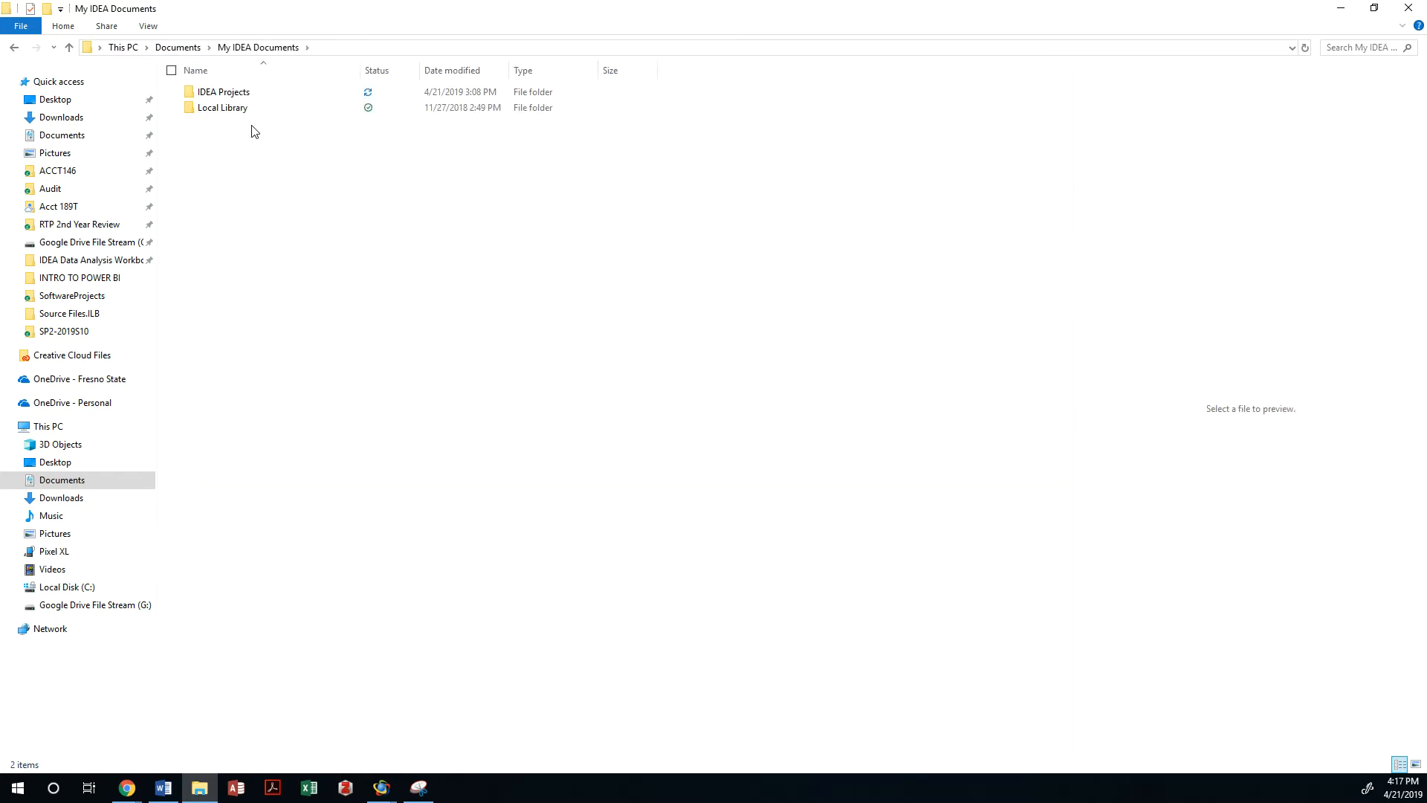
{"action": "double_click", "coordinate": [223, 90]}
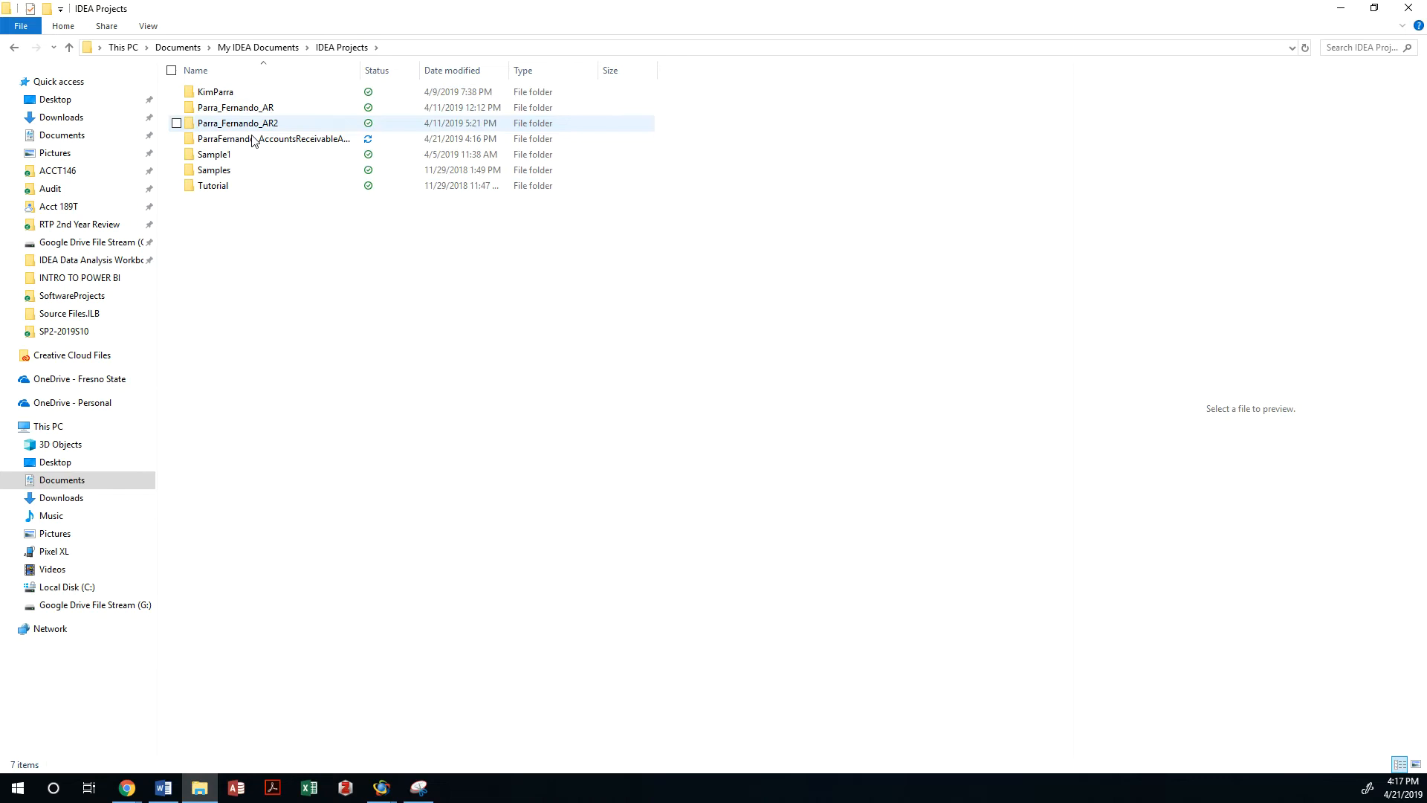
{"action": "mouse_move", "coordinate": [282, 138]}
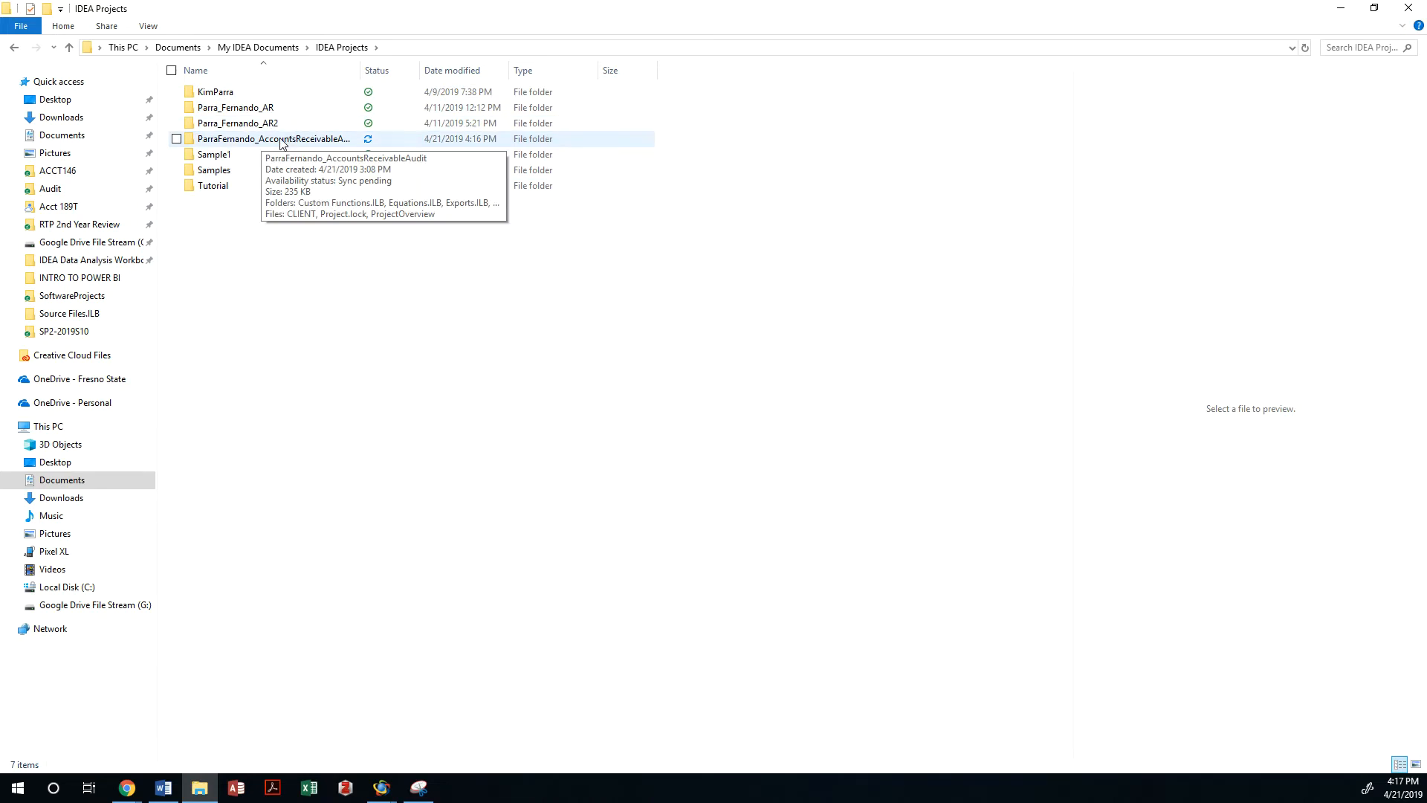
{"action": "double_click", "coordinate": [273, 139]}
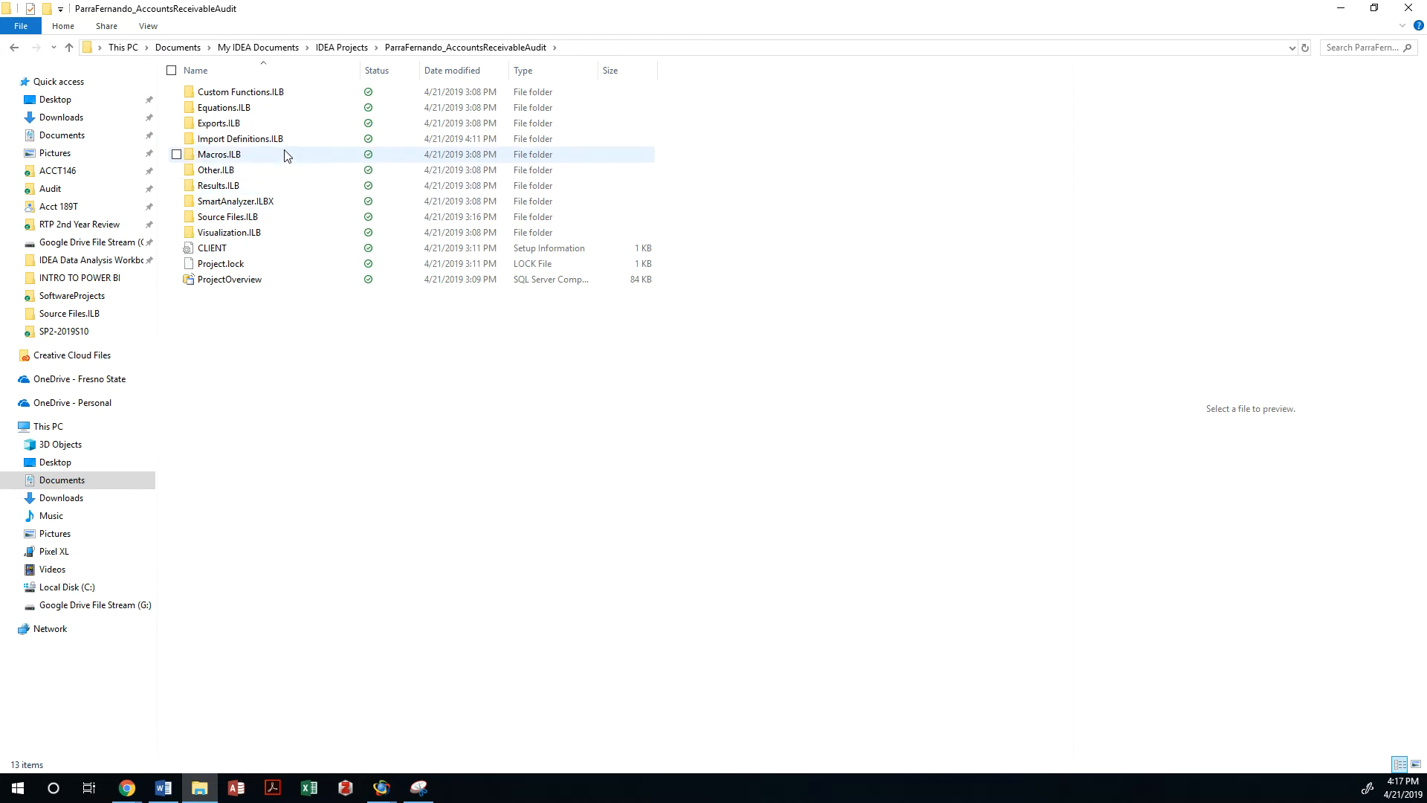
{"action": "mouse_move", "coordinate": [227, 216]}
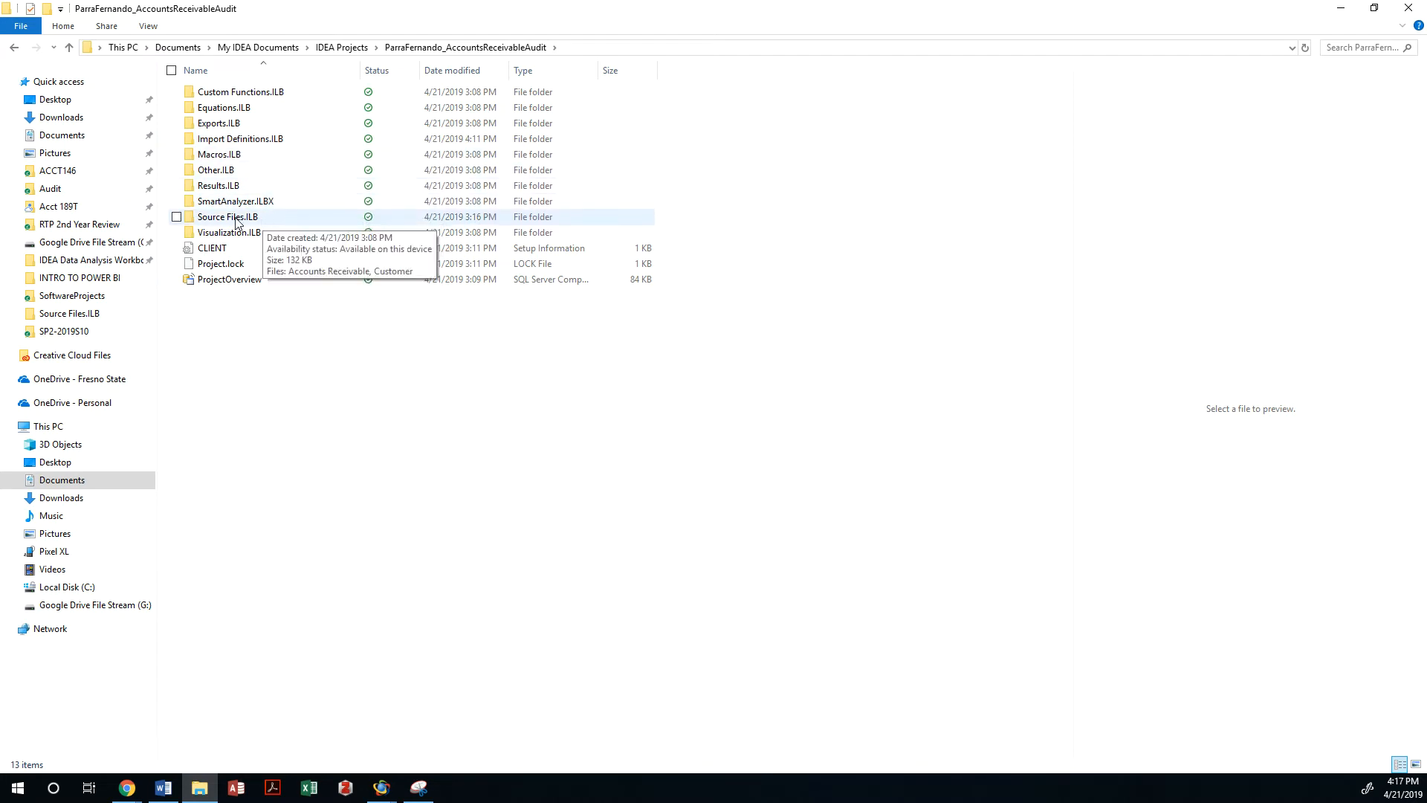
{"action": "double_click", "coordinate": [227, 216]}
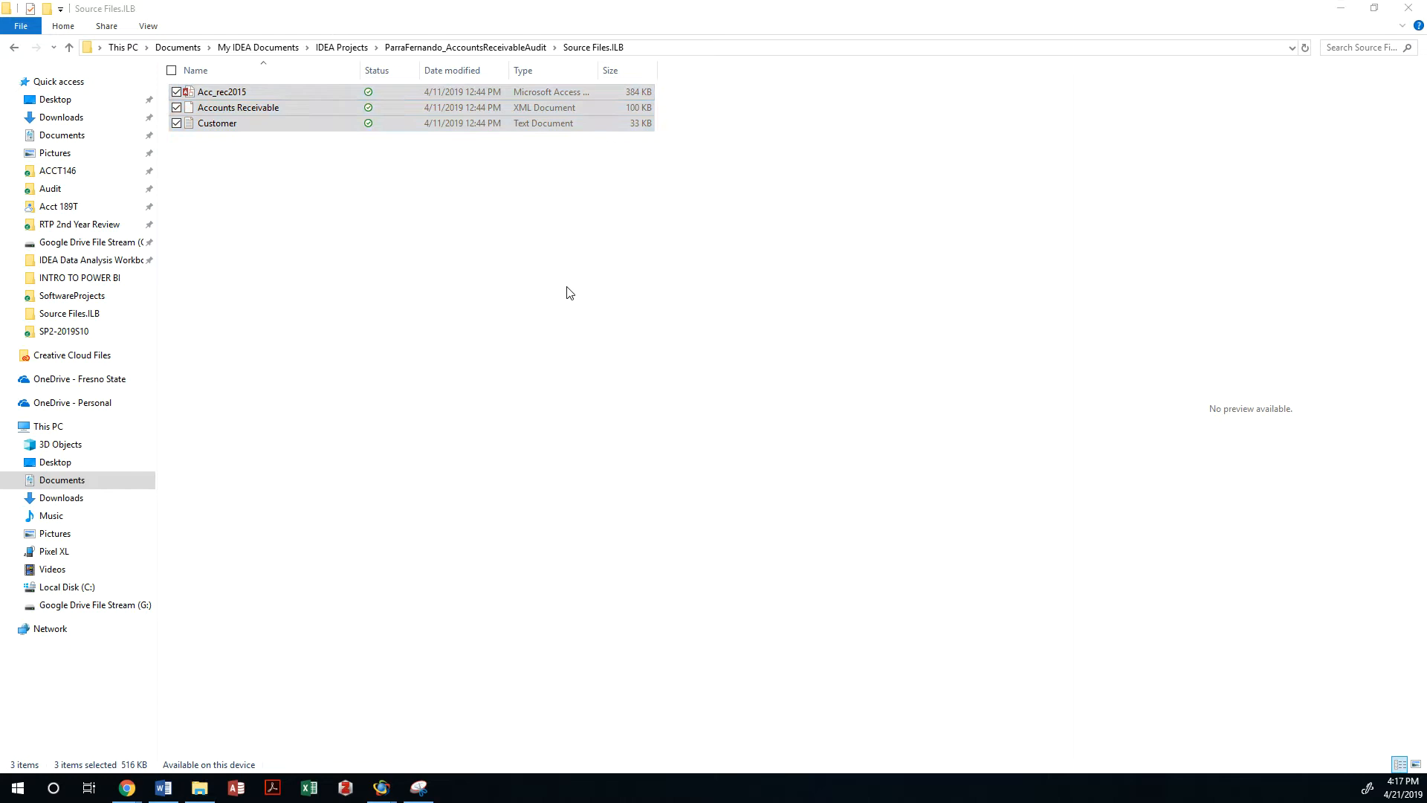
- Bring CaseWare IDEA forward on the Home tab for the audit project
{"action": "left_click", "coordinate": [380, 787]}
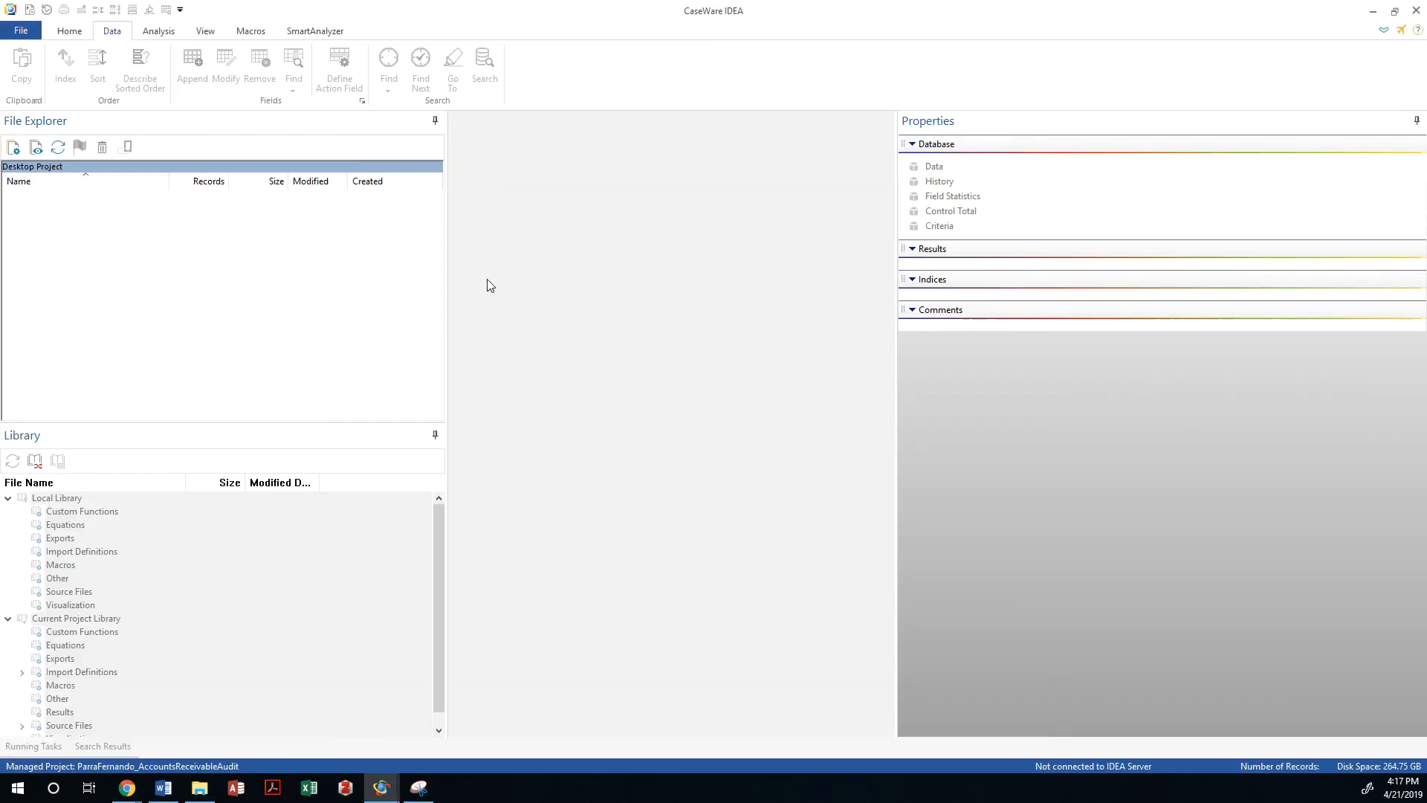
{"action": "left_click", "coordinate": [70, 30]}
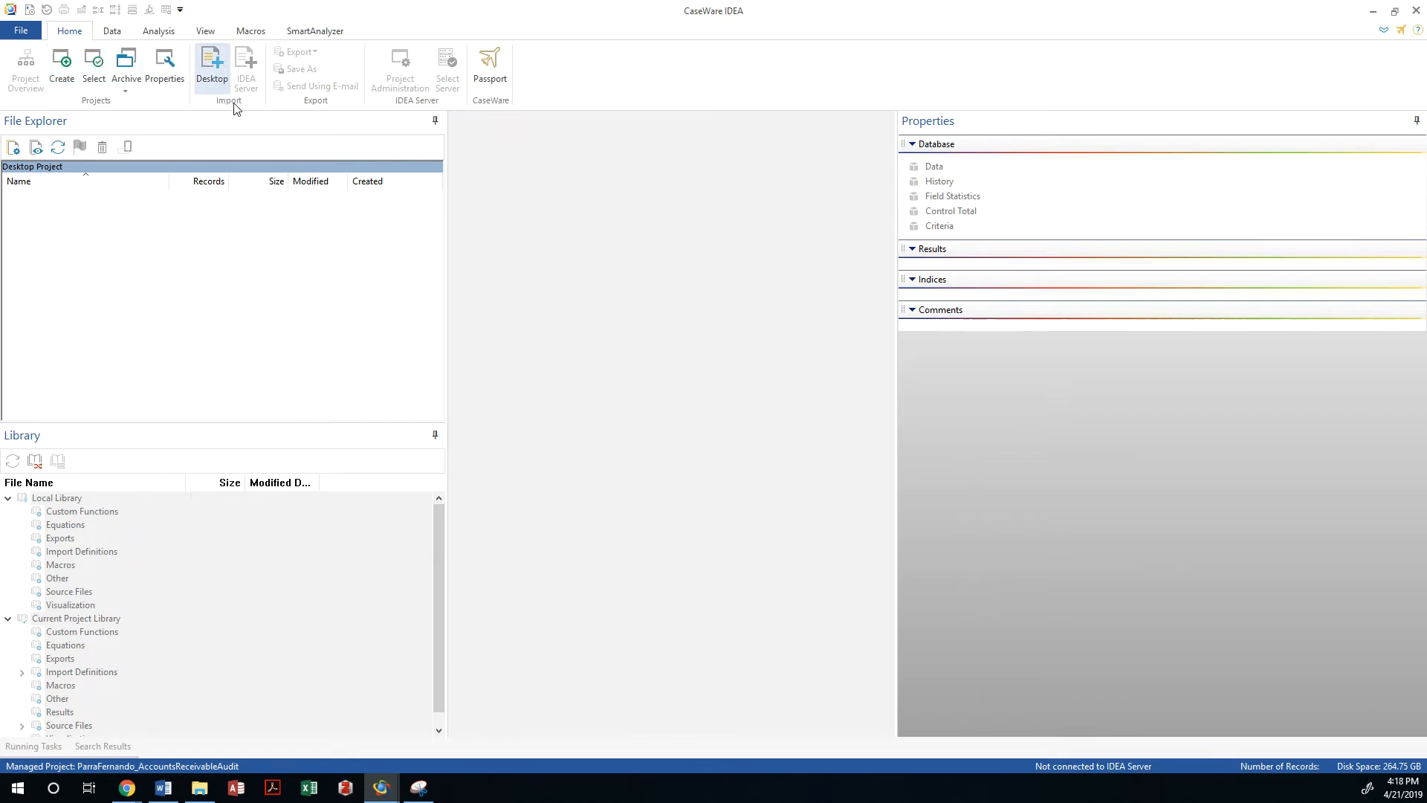
{"action": "mouse_move", "coordinate": [211, 64]}
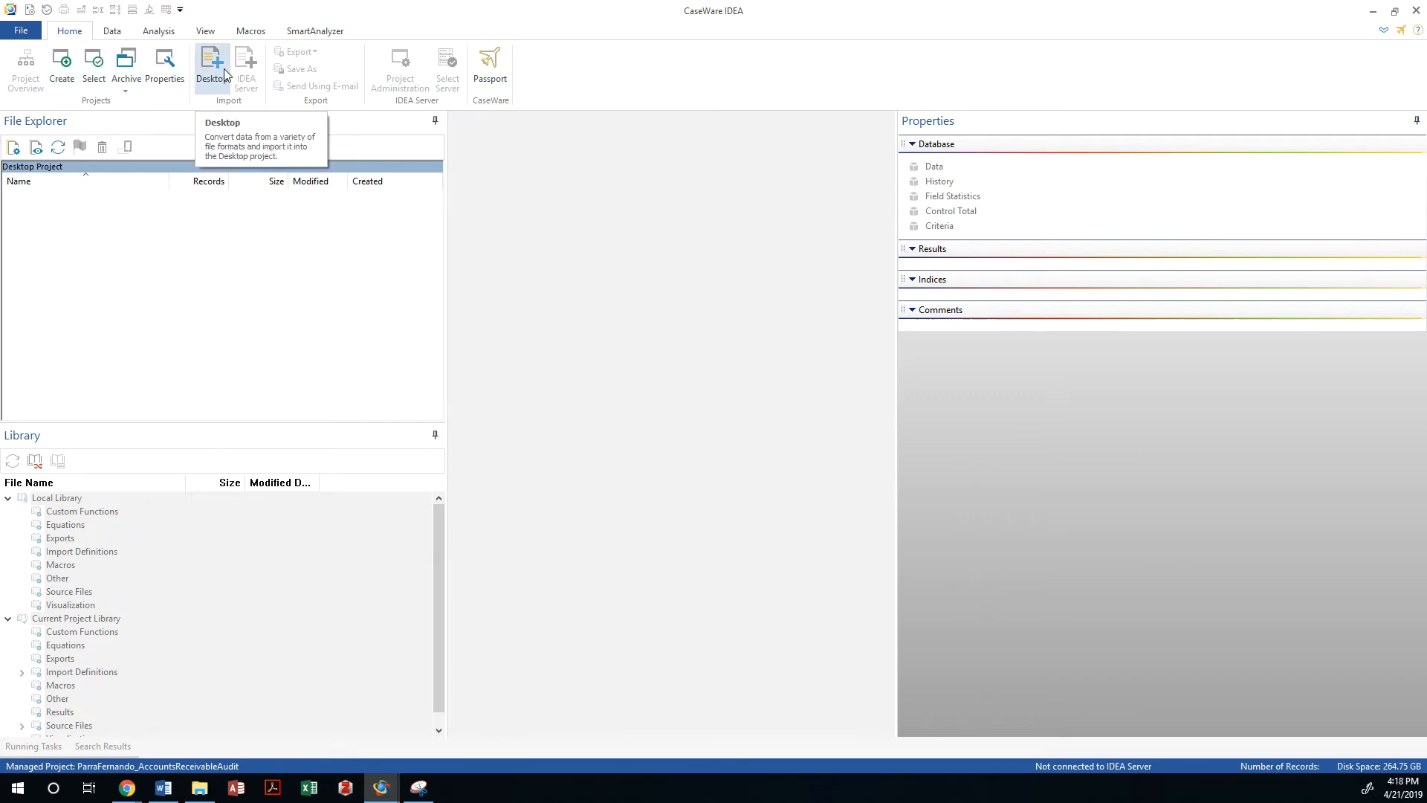
- Start an XML desktop import of Accounts Receivable.XML and reach the field list
{"action": "left_click", "coordinate": [211, 64]}
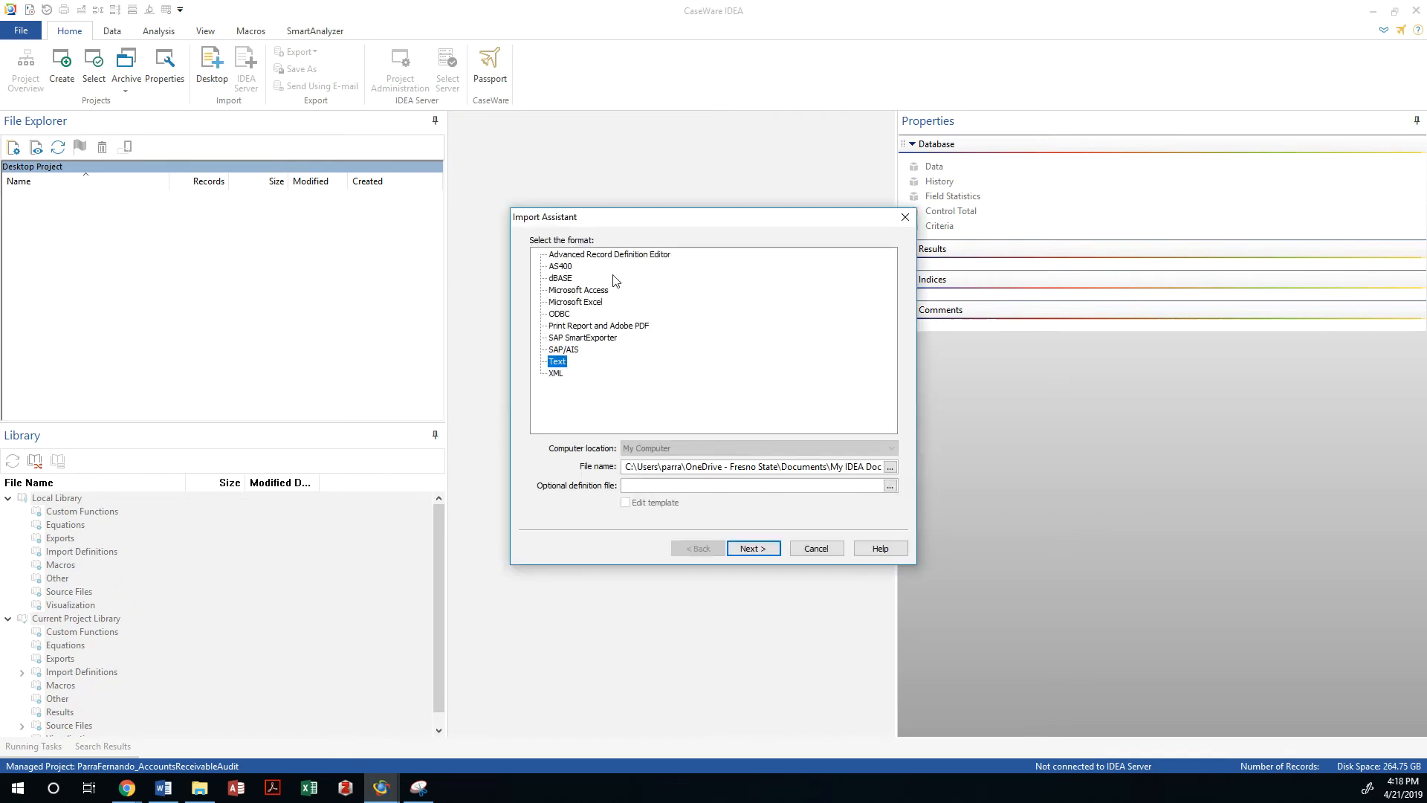
{"action": "left_click", "coordinate": [556, 373]}
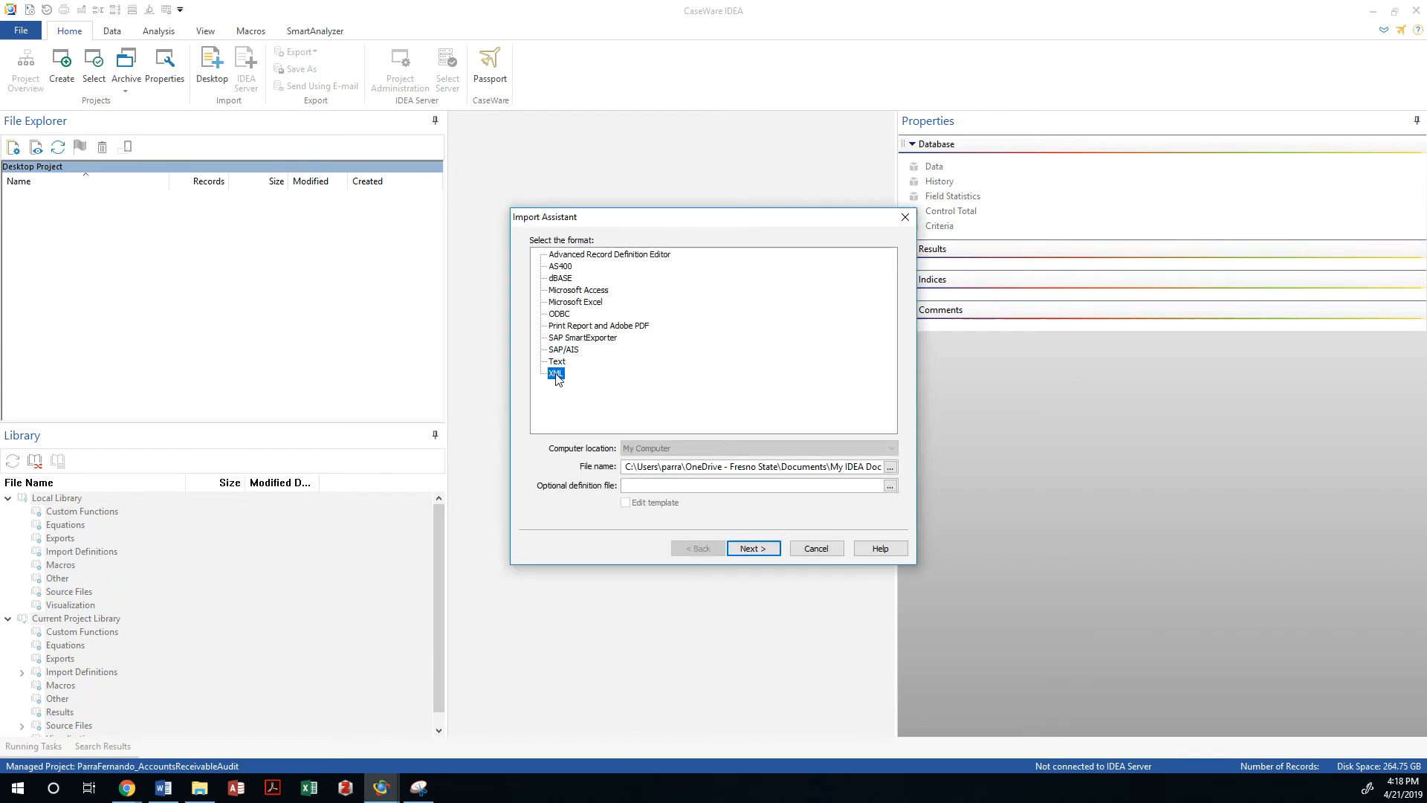
{"action": "mouse_move", "coordinate": [575, 306]}
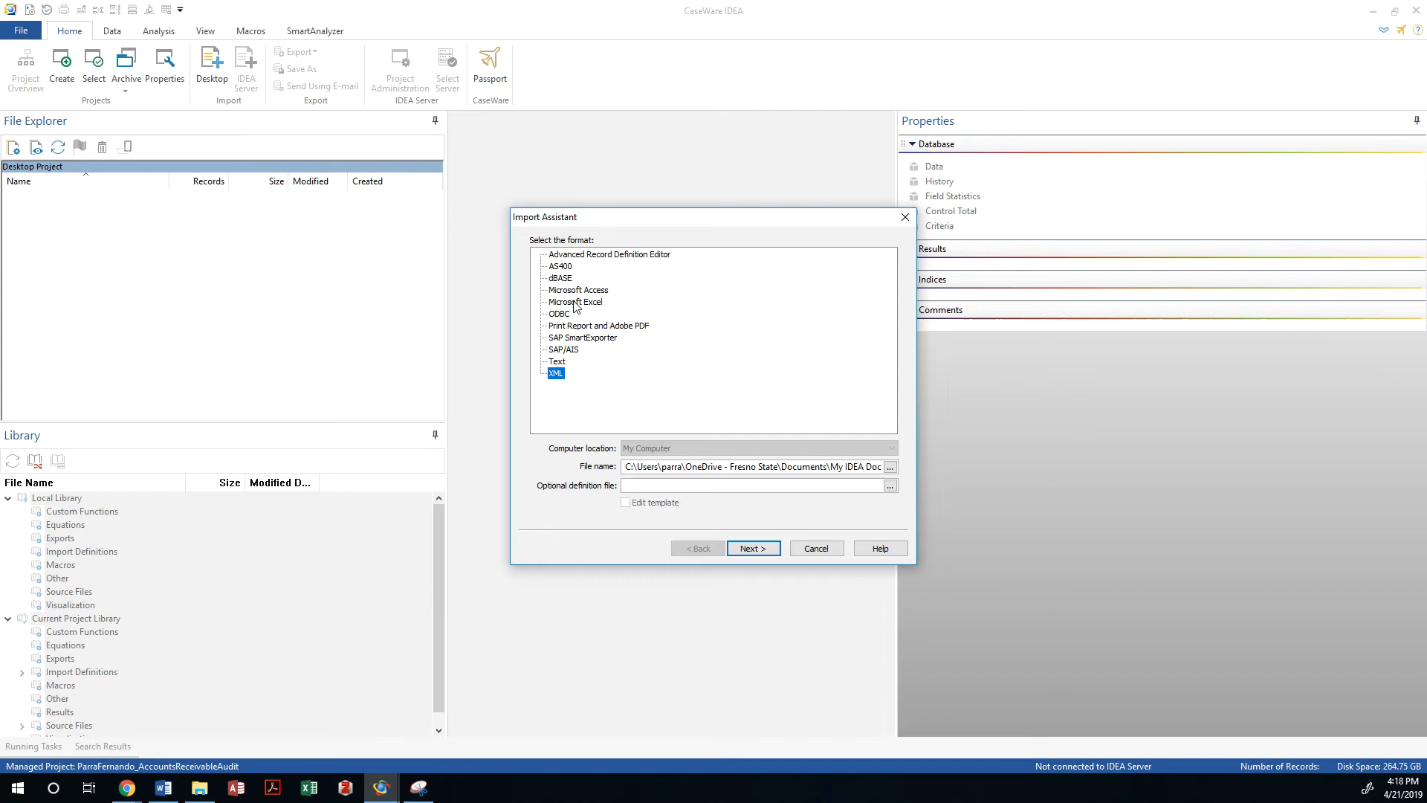
{"action": "mouse_move", "coordinate": [718, 373]}
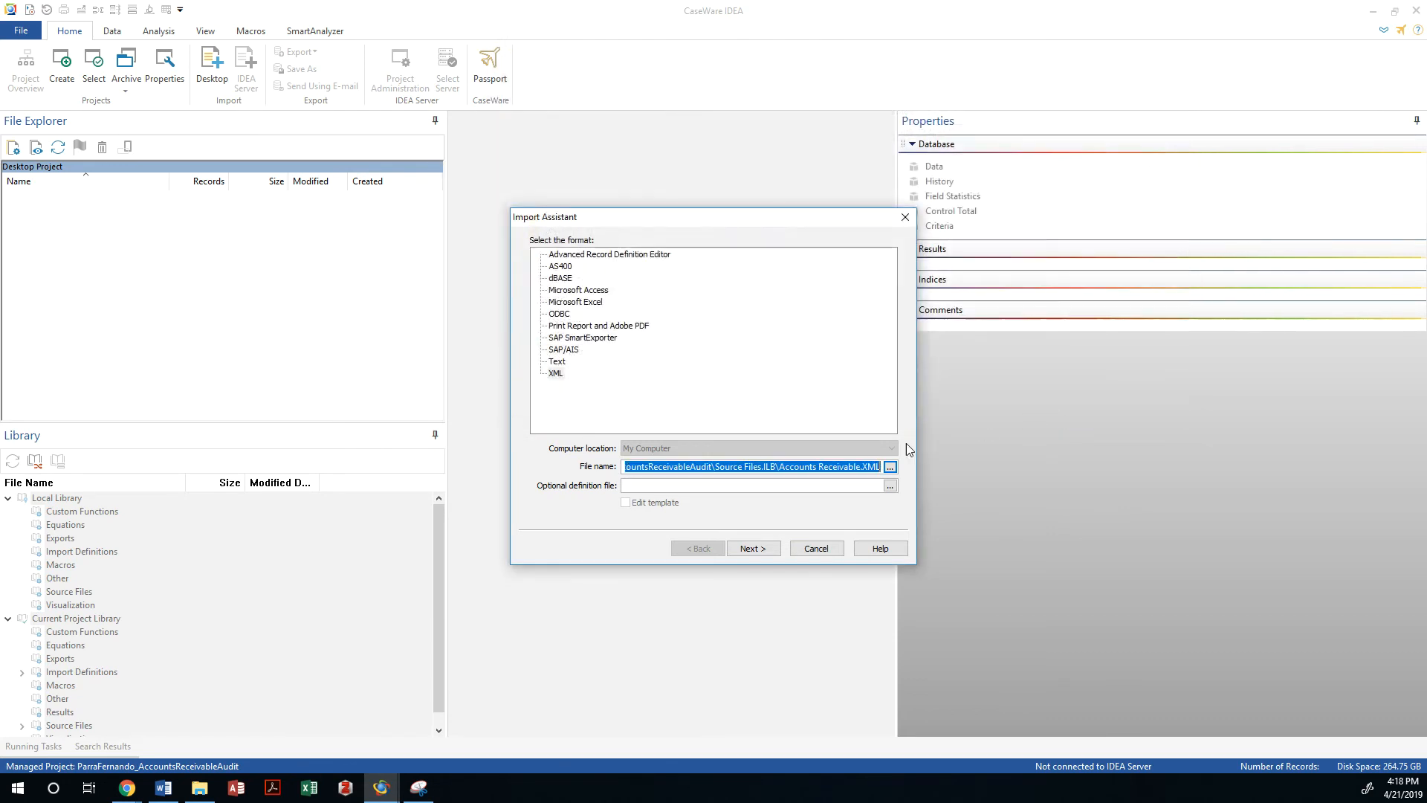
{"action": "left_click", "coordinate": [753, 548]}
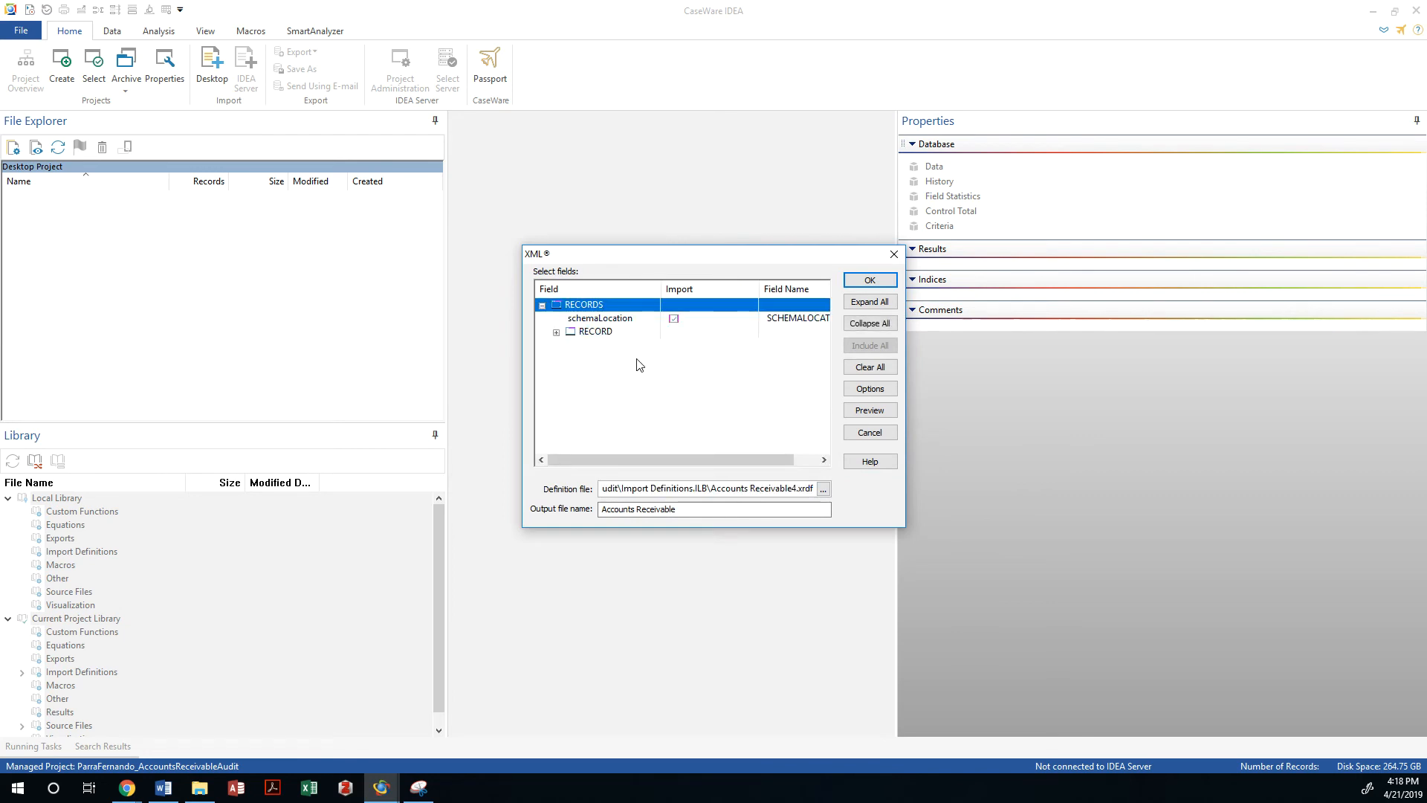
- Name the definition file Accounts Receivable.xrdf and confirm the XML import
{"action": "left_click", "coordinate": [701, 509]}
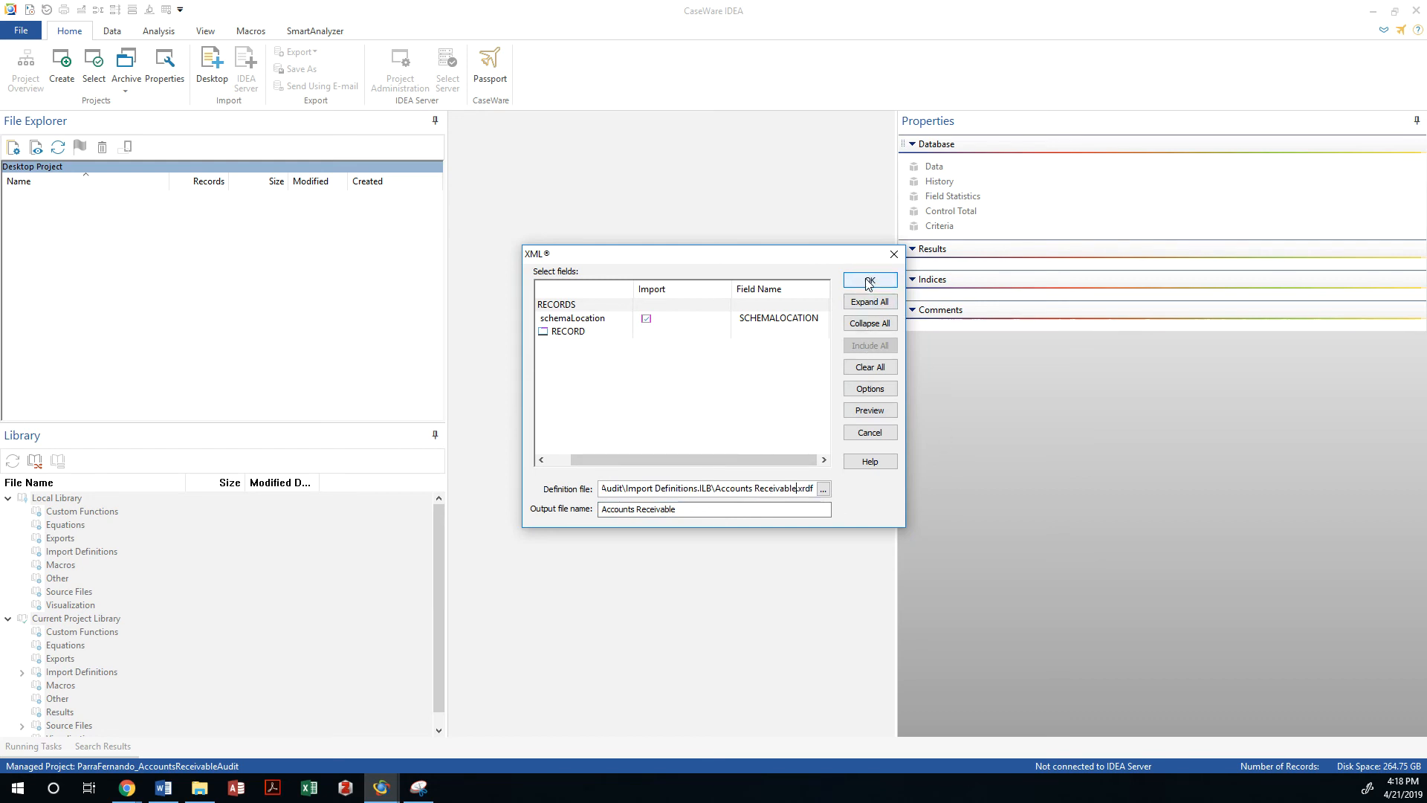
{"action": "left_click", "coordinate": [868, 280]}
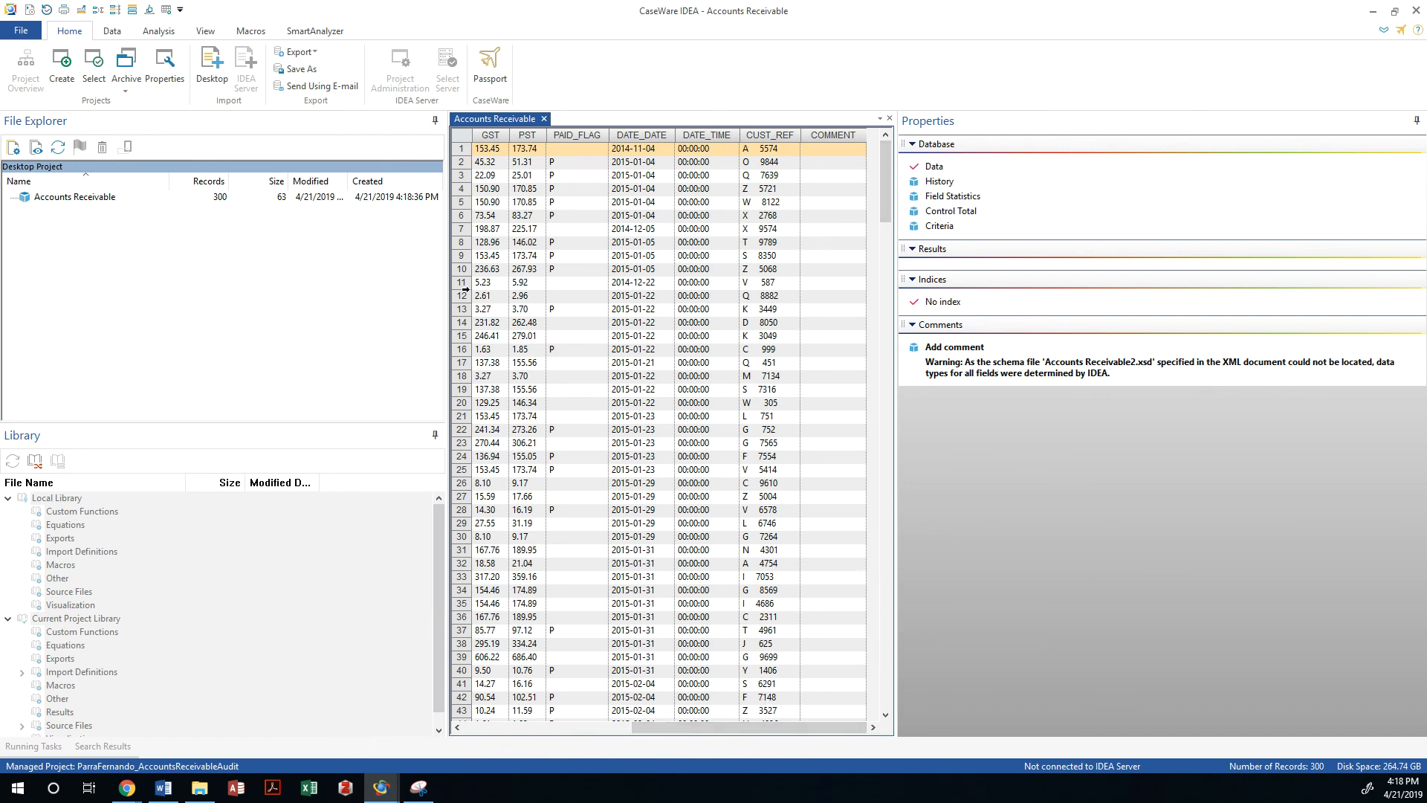
{"action": "mouse_move", "coordinate": [678, 228]}
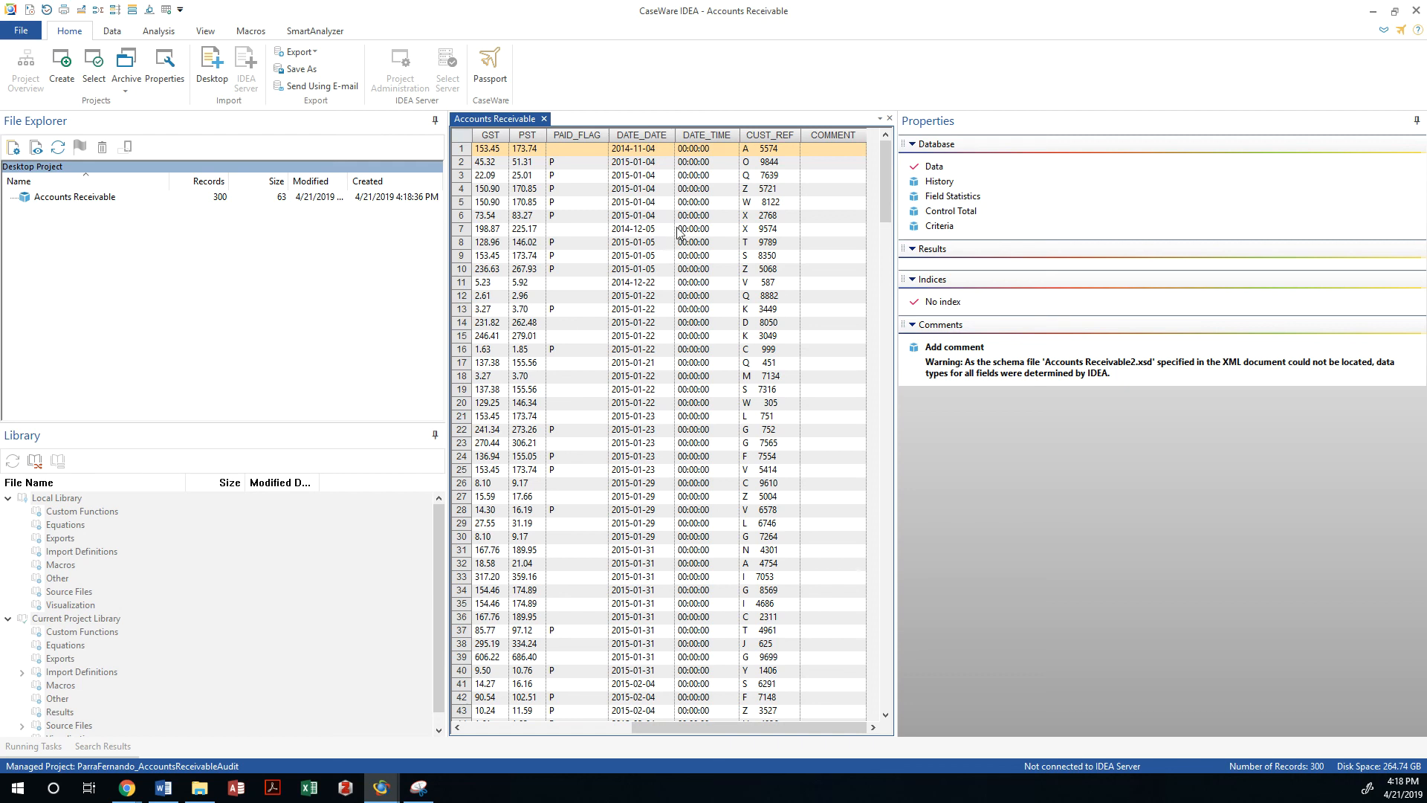